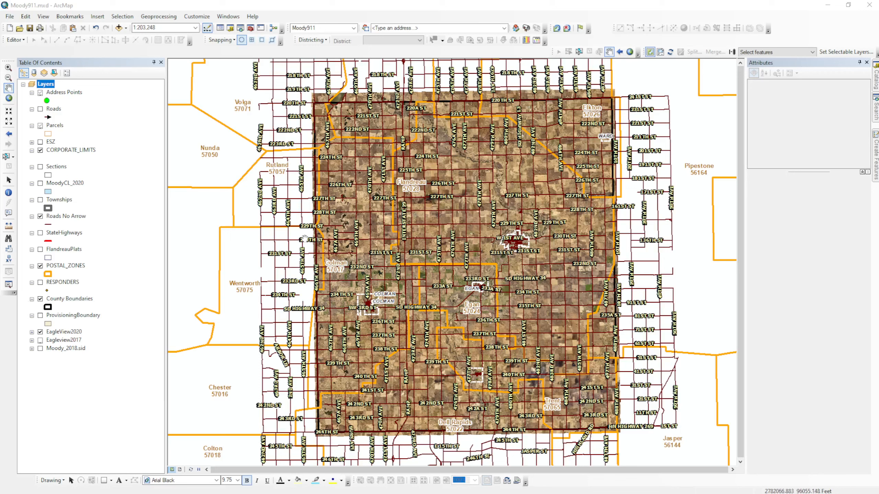
mouse_move(337, 233)
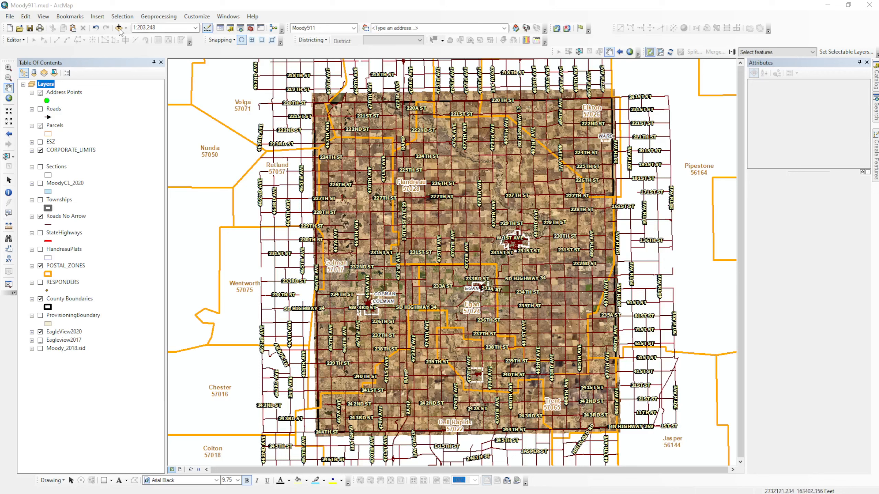
Step: Add the MoodyZoning dataset from the Data folder to the map
click(118, 28)
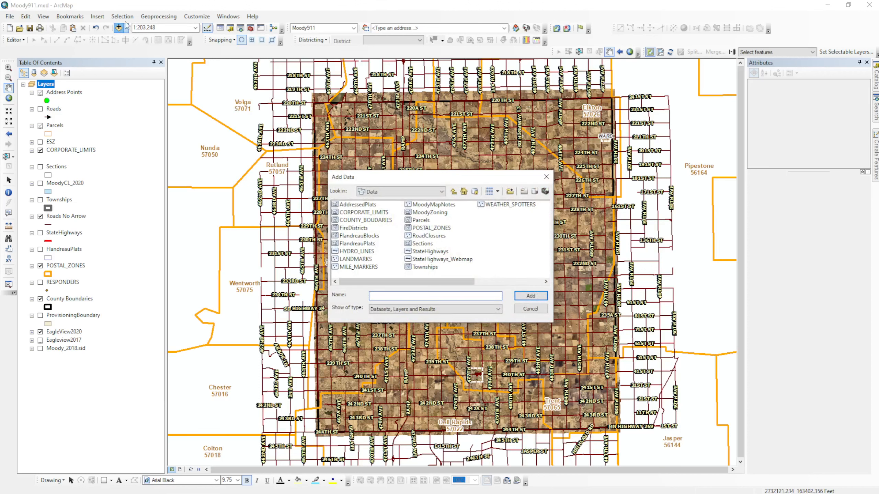
click(430, 212)
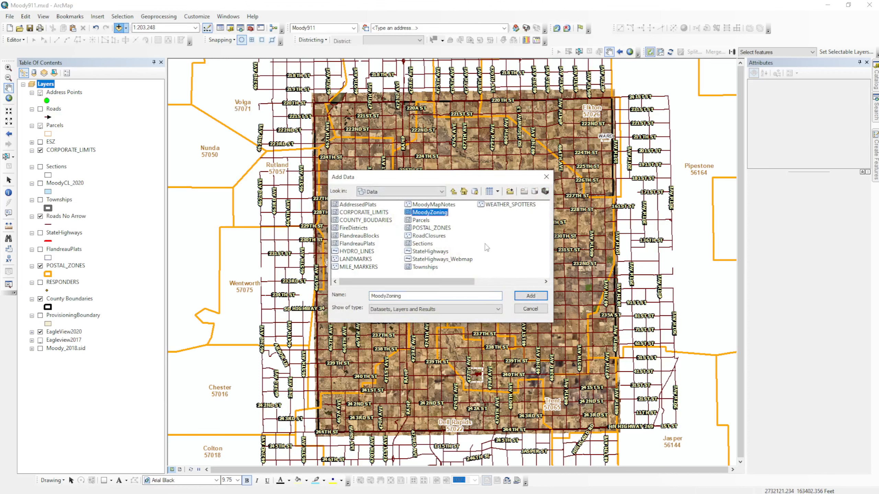
click(529, 296)
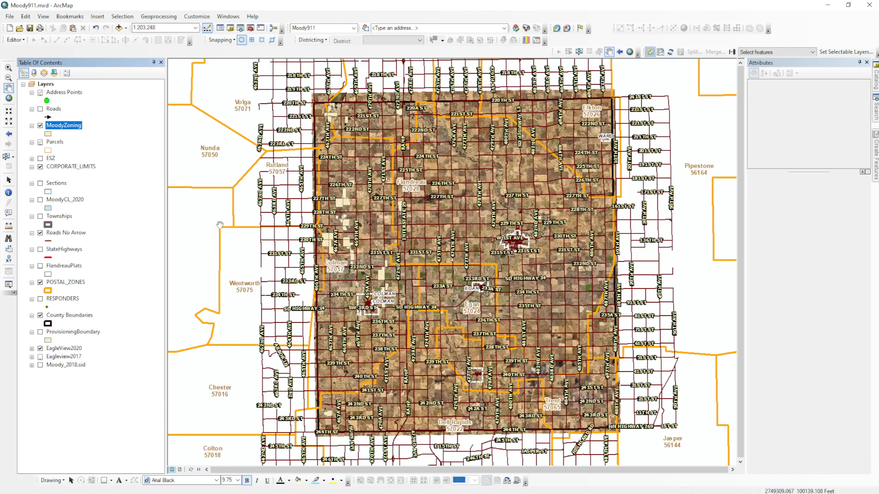
mouse_move(381, 253)
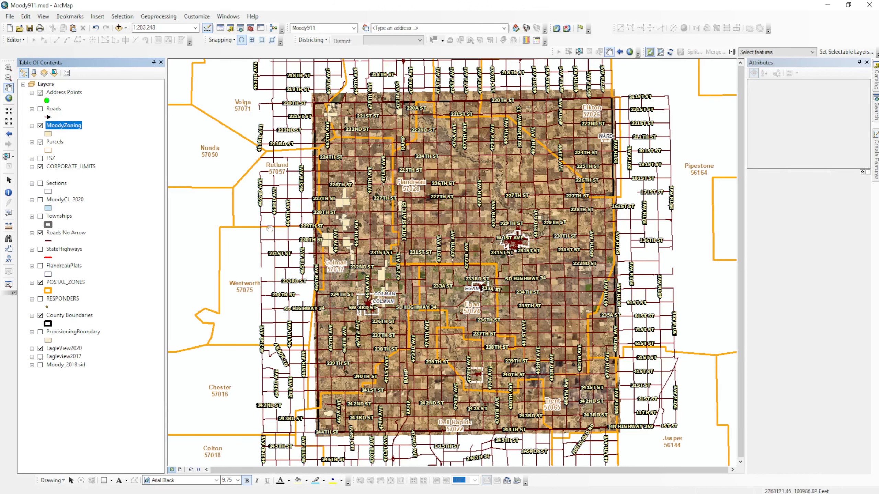
mouse_move(350, 283)
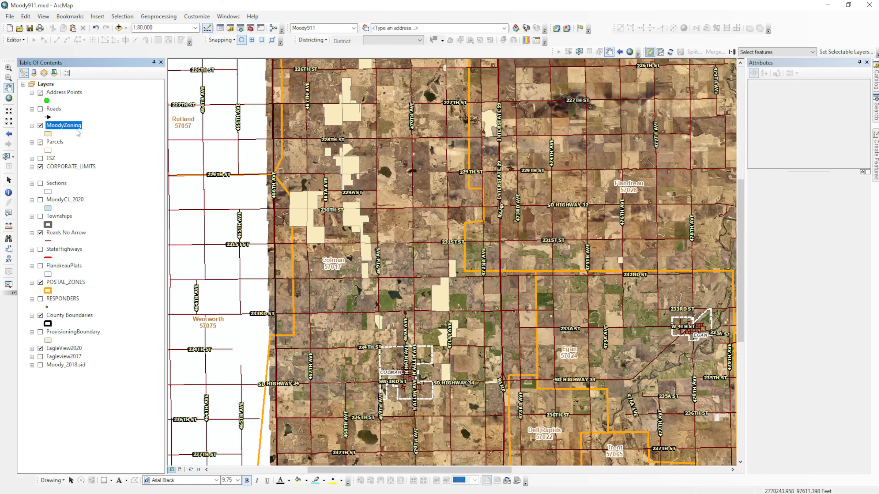
mouse_move(54, 152)
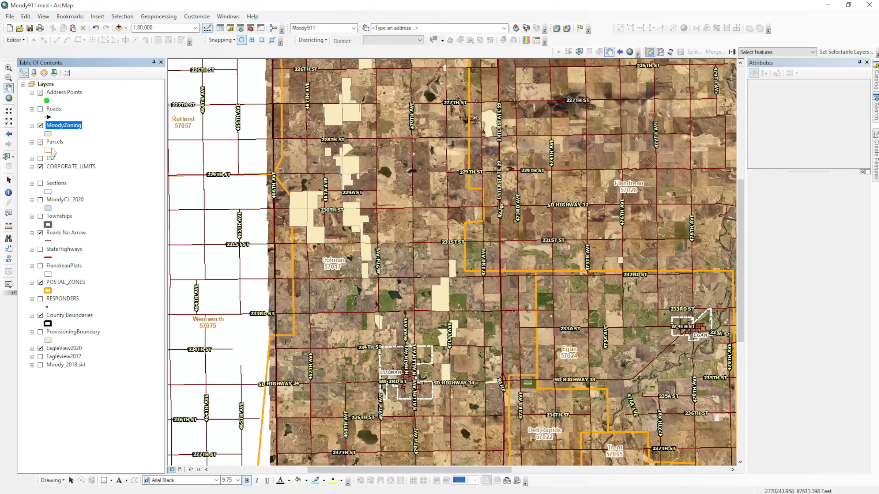
right_click(63, 125)
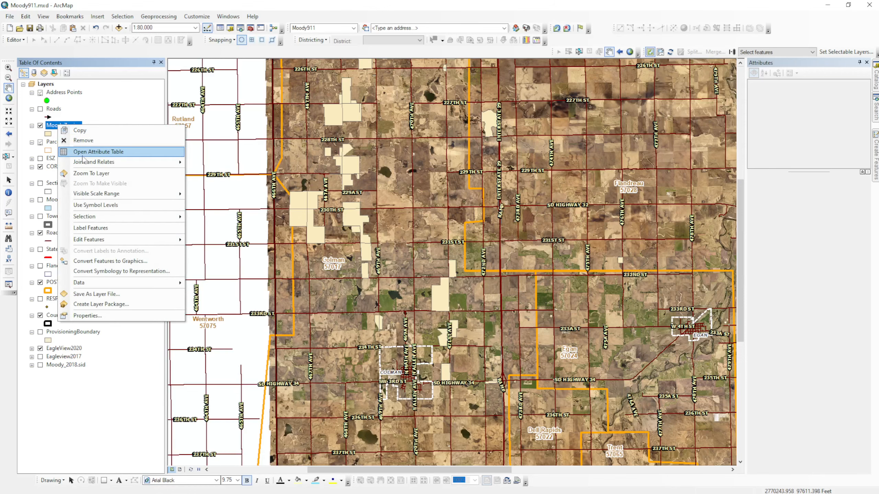
click(98, 152)
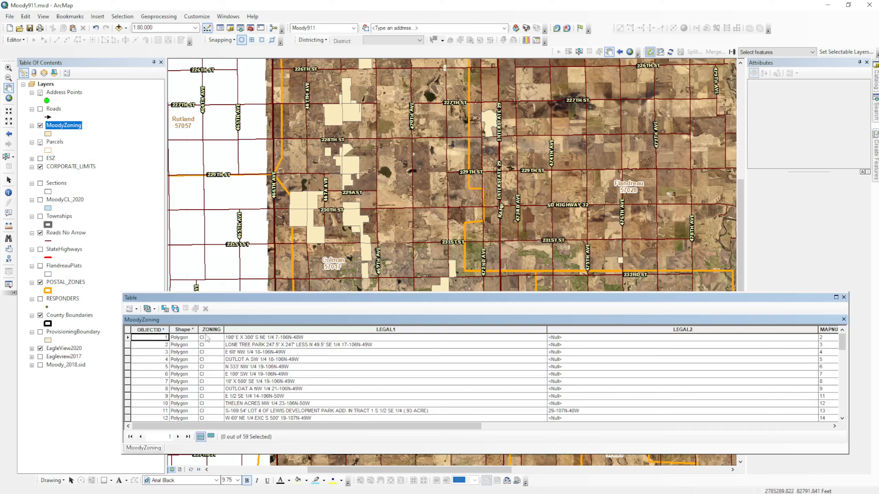
mouse_move(218, 350)
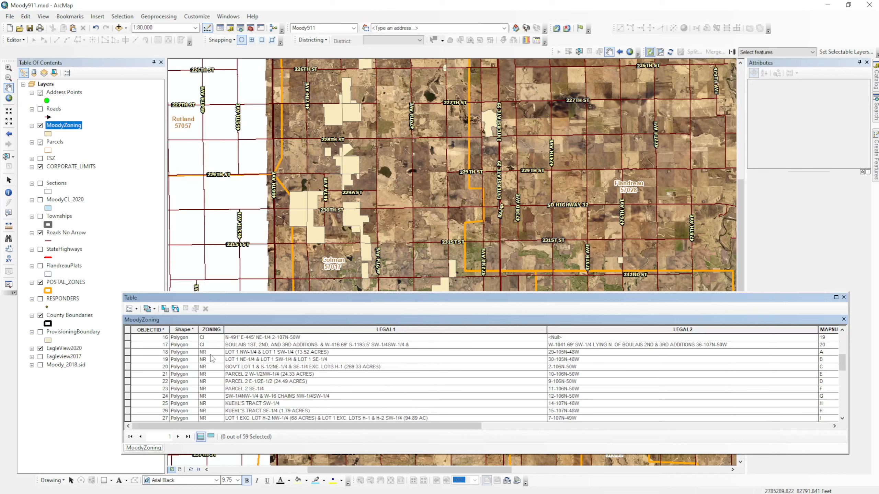
scroll(down, 3)
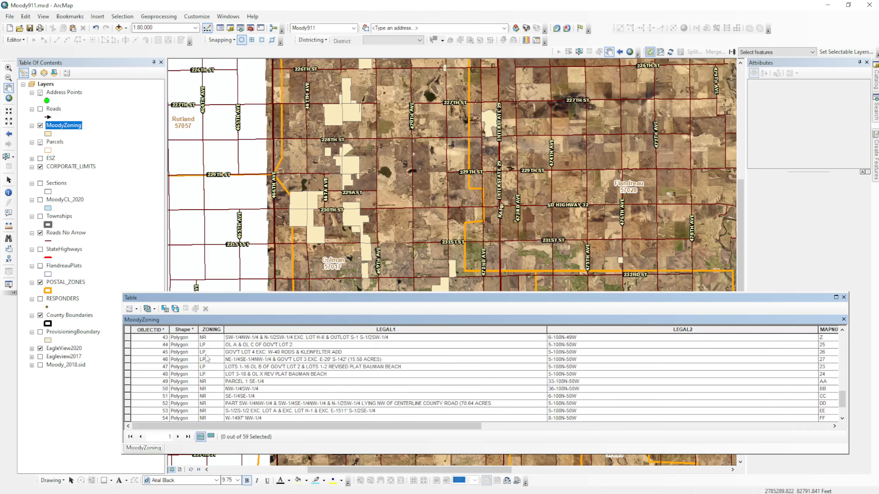
scroll(down, 3)
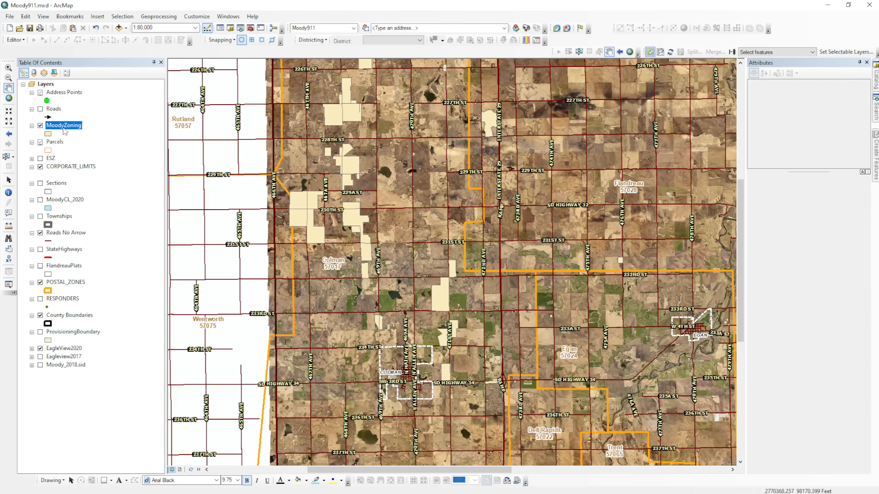
Step: In MoodyZoning's layer properties, set Symbology to Categories > Unique values
right_click(64, 125)
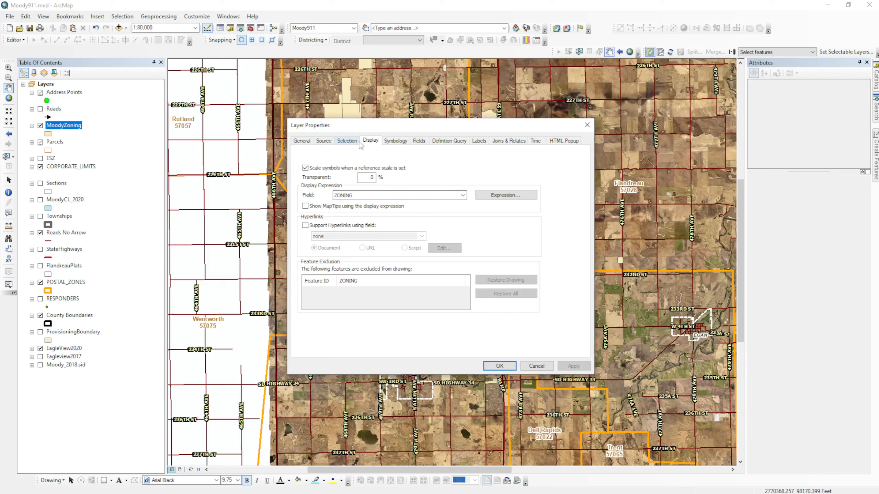
click(395, 141)
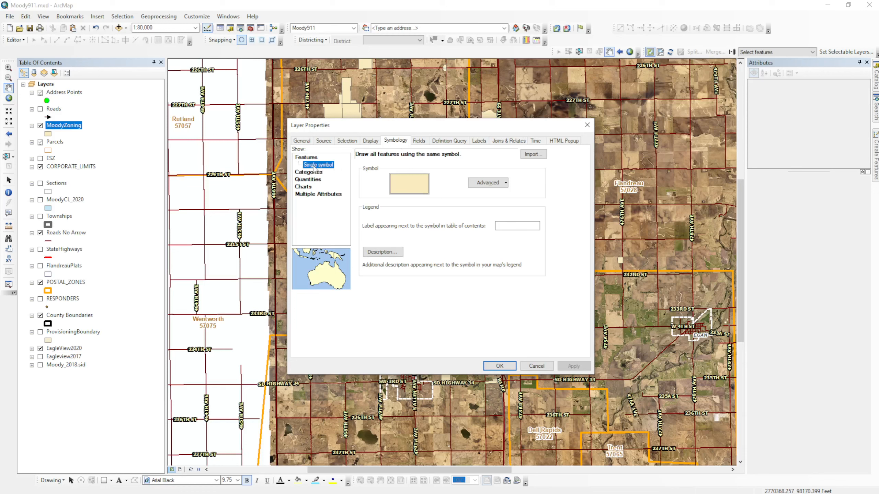
mouse_move(312, 175)
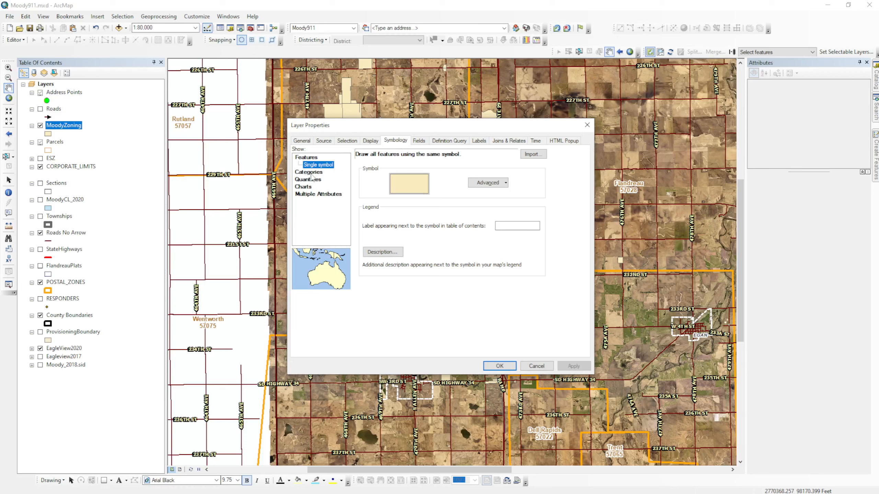
click(320, 172)
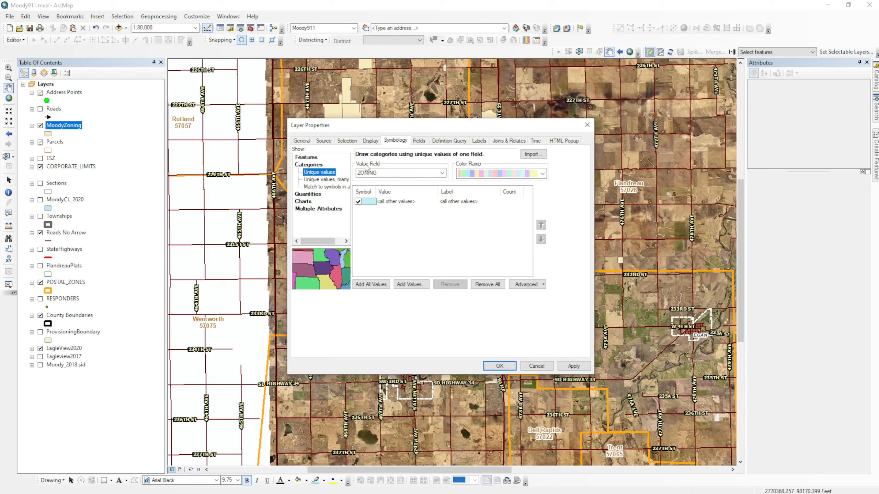
Step: Set the Value Field to ZONING and add all values (CI, LP, NR)
click(442, 172)
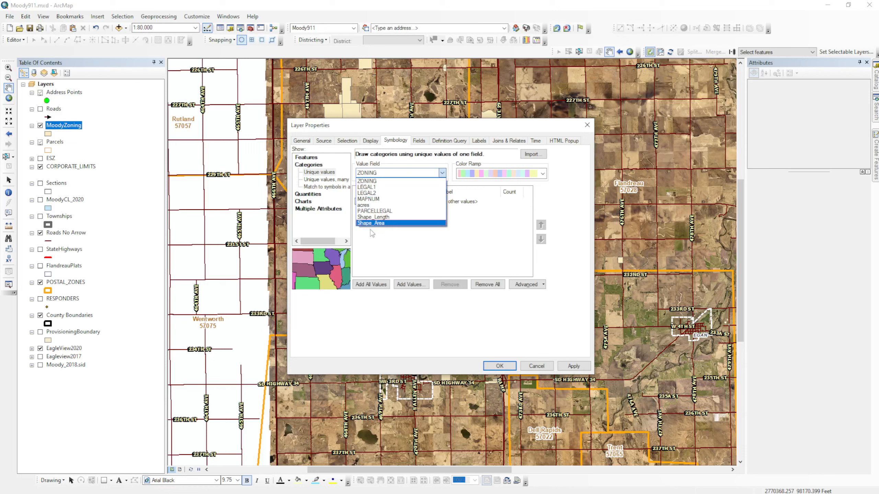
click(367, 181)
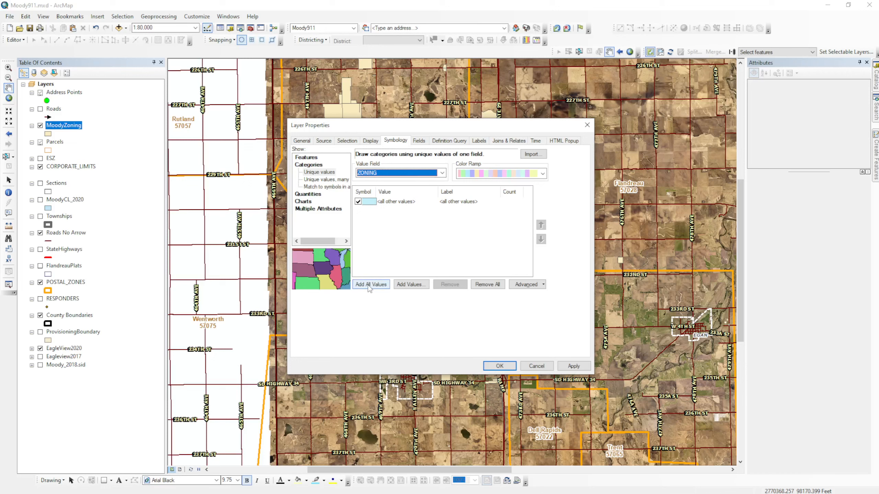
click(370, 285)
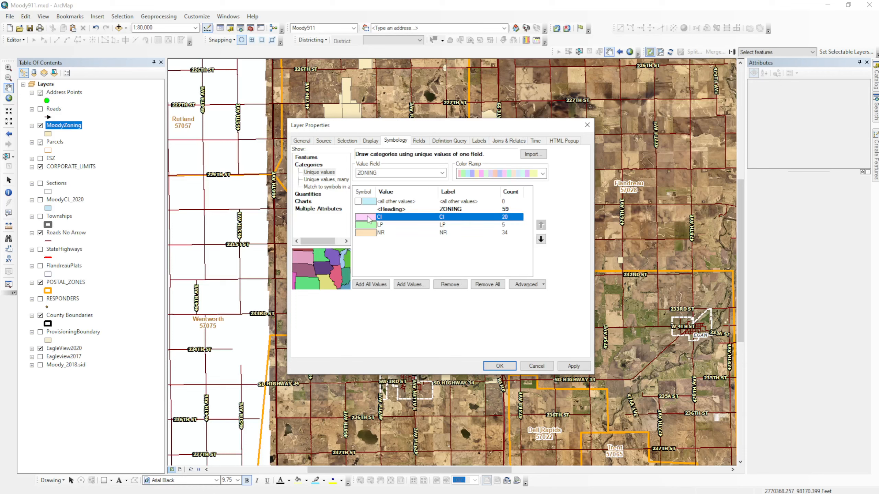
Step: Fill CI with red, LP with orange and NR with bright green, then apply
click(365, 218)
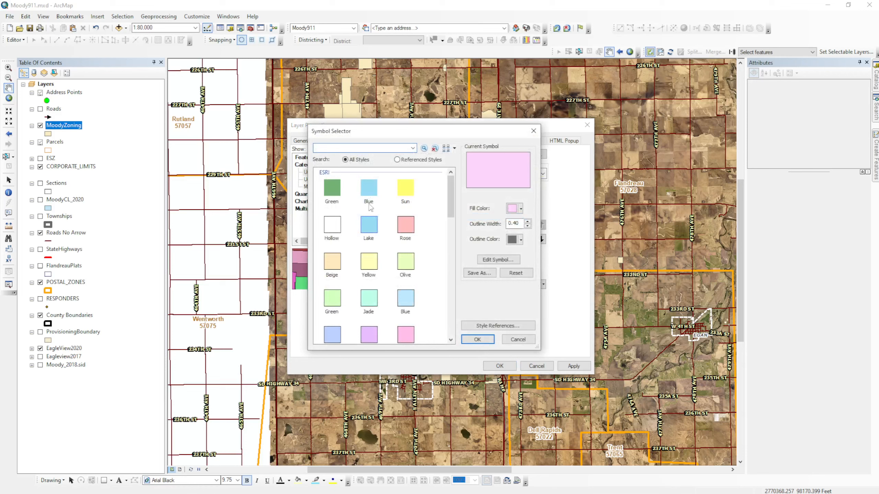
click(521, 208)
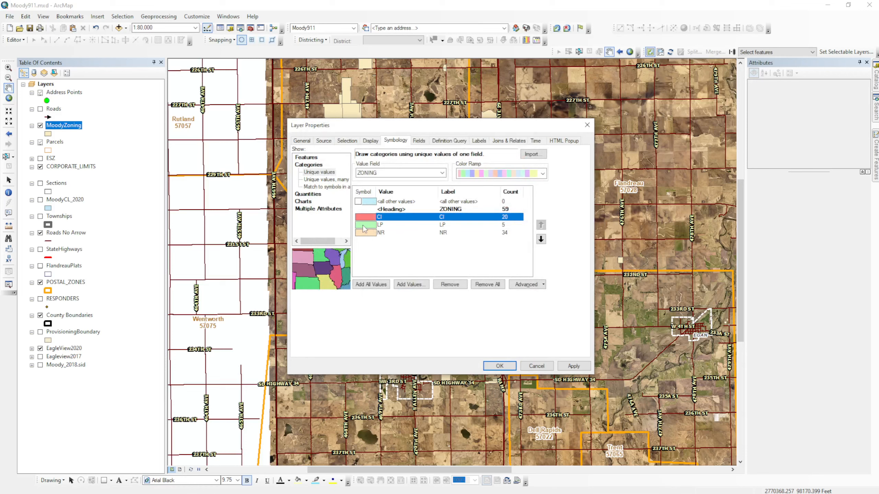
click(366, 225)
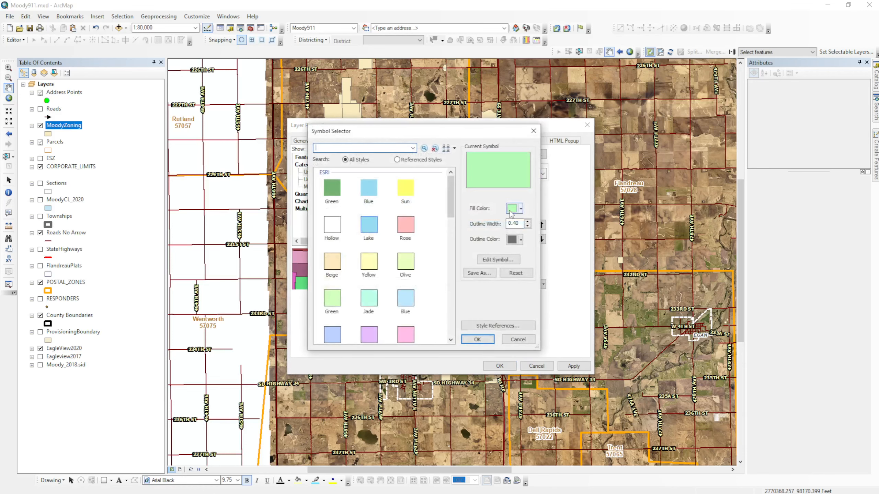
click(510, 208)
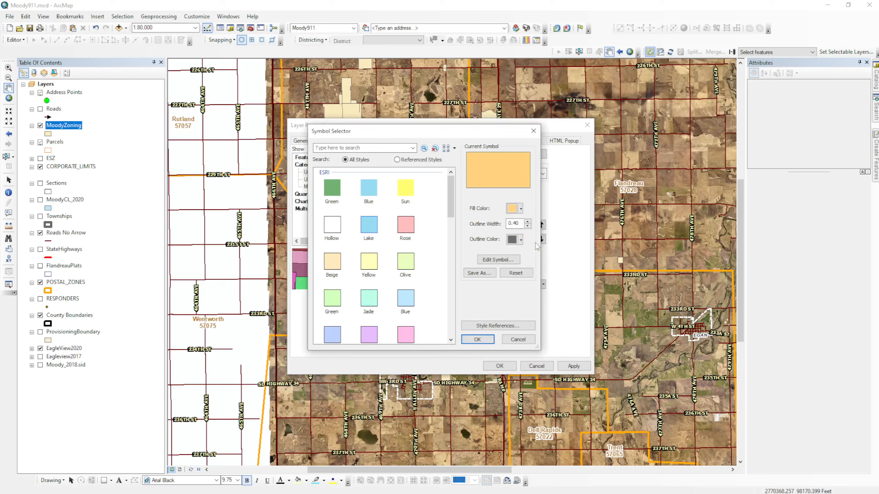
click(477, 340)
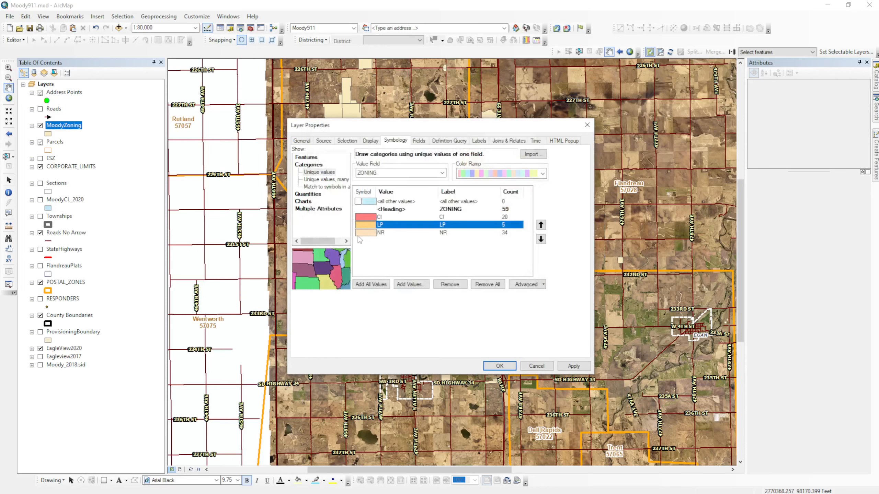
click(365, 224)
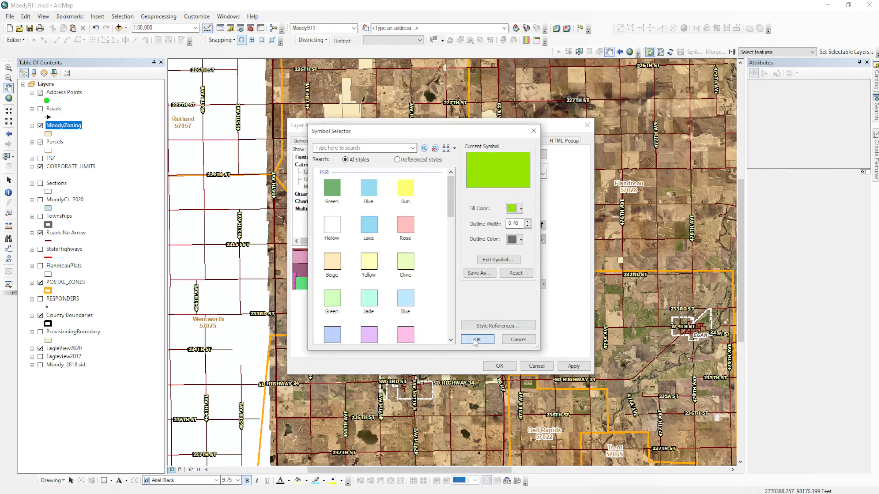
click(476, 340)
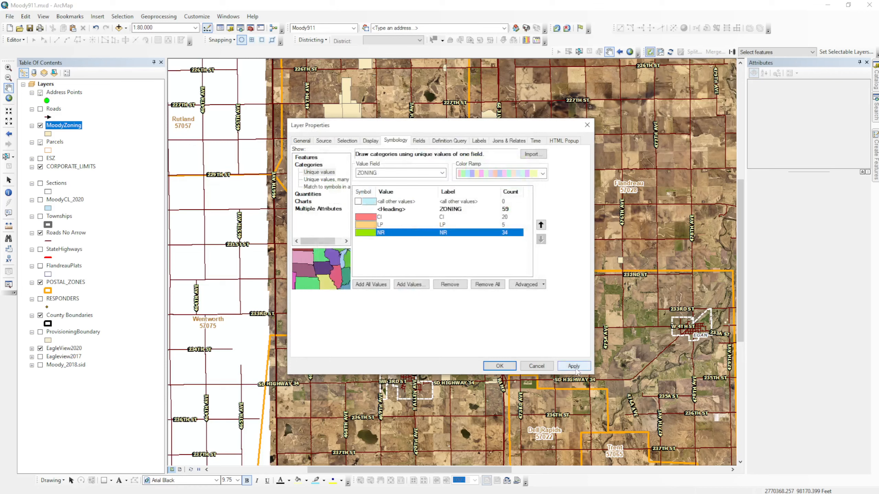
click(573, 366)
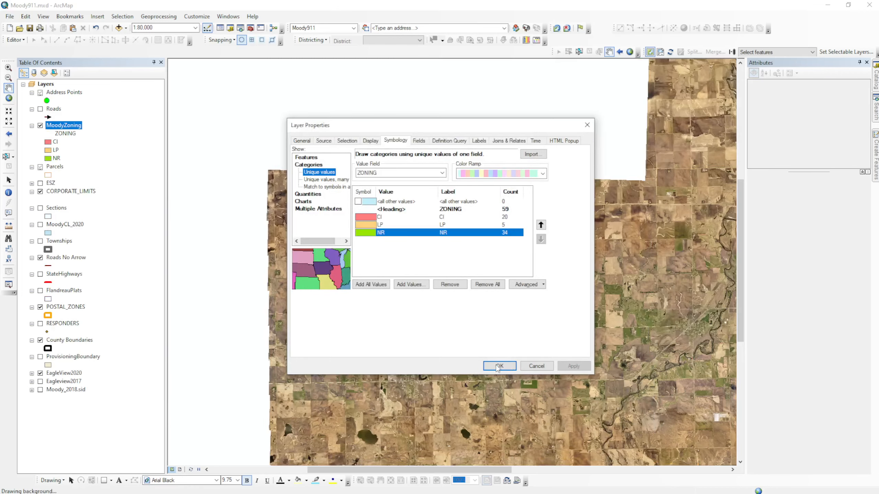
Step: Close MoodyZoning's Layer Properties with OK to show the coloured parcels over the imagery
click(498, 366)
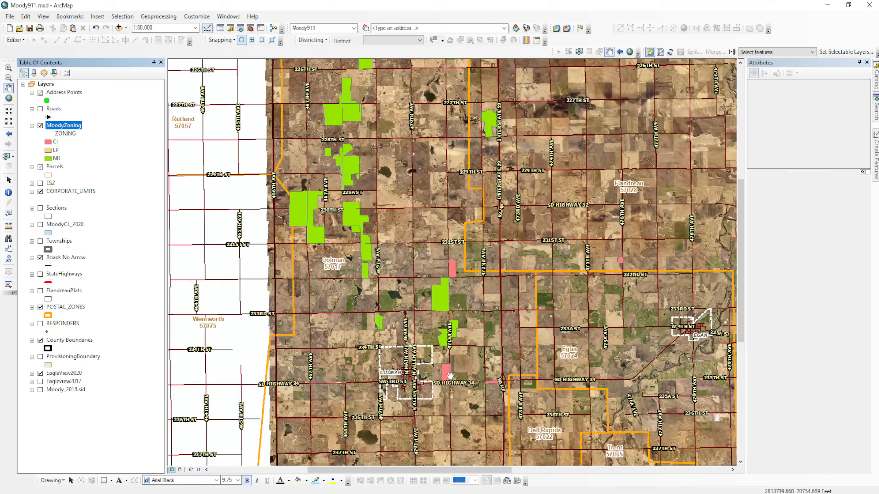
mouse_move(460, 269)
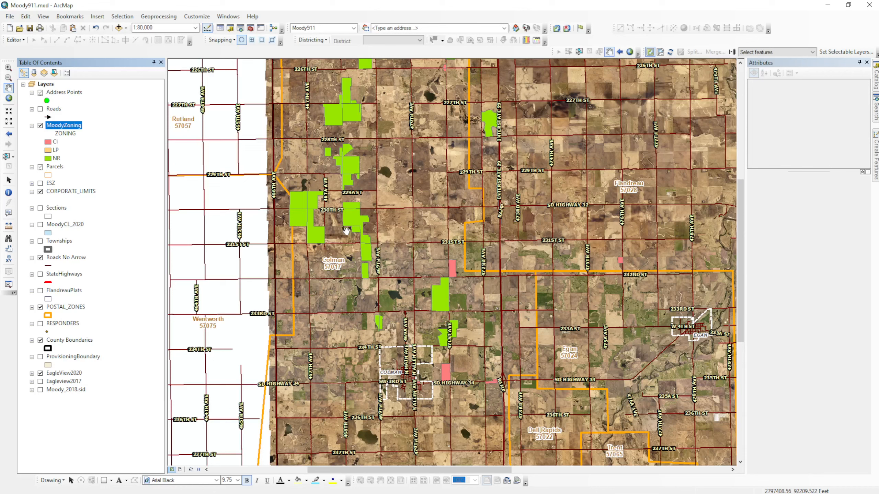
mouse_move(352, 248)
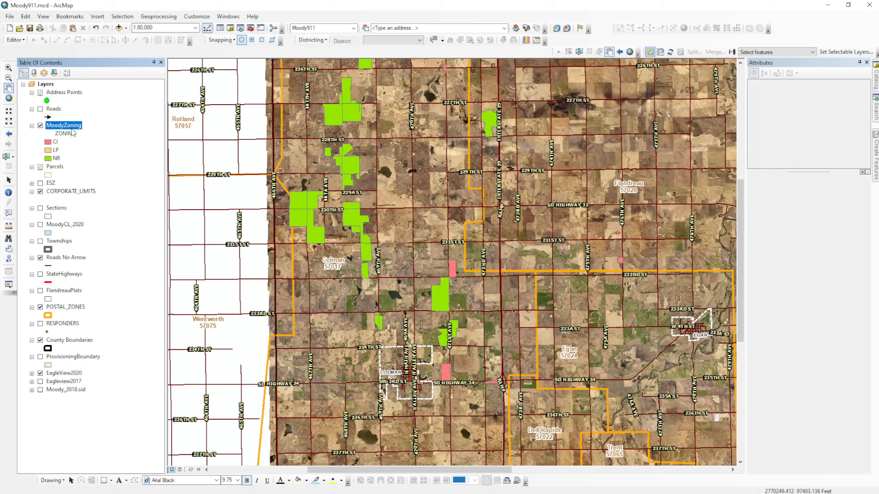
Step: Reopen MoodyZoning's layer properties on the Labels tab
right_click(64, 125)
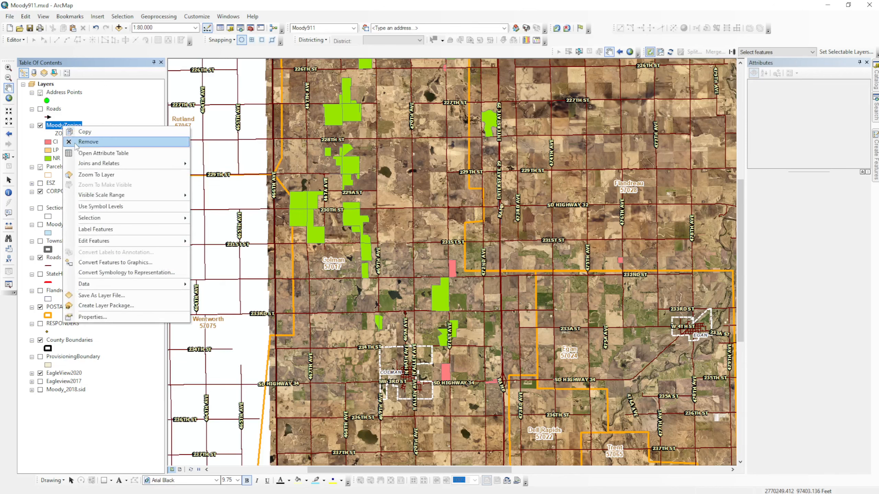
click(93, 317)
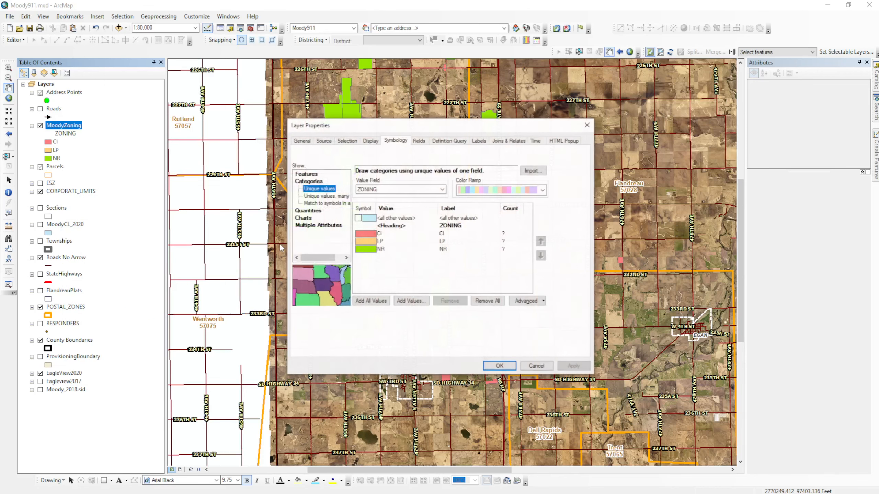
click(479, 141)
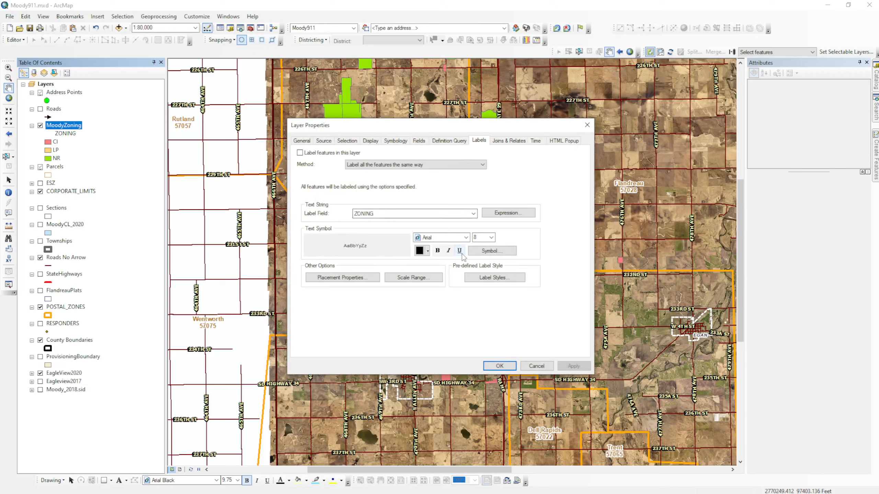
Step: Set label placement to 'Only place label inside polygon' and 'Place one label per feature'
click(341, 277)
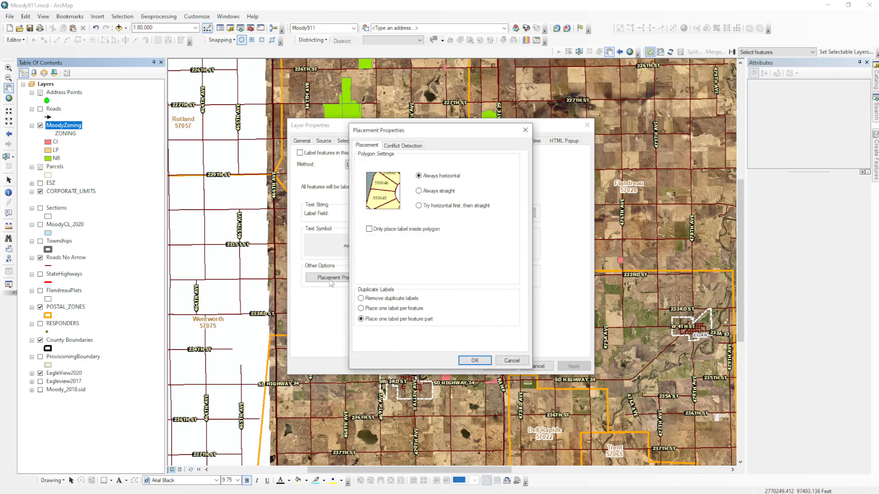
click(369, 229)
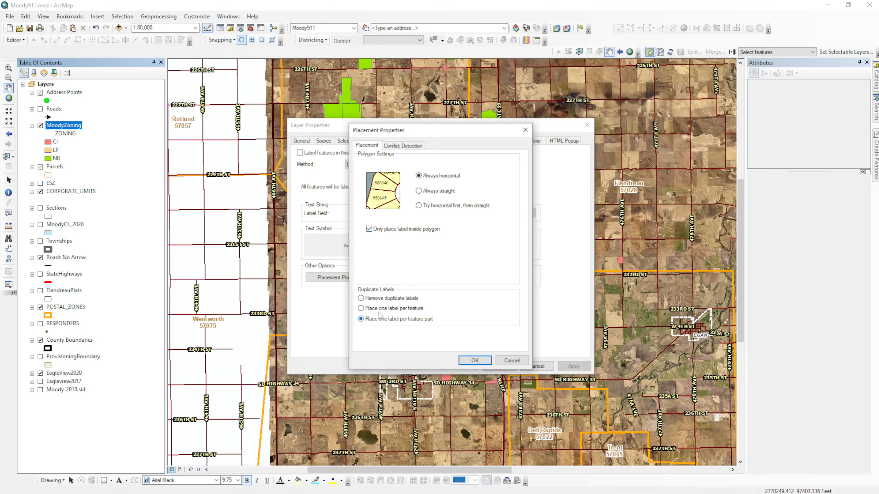
click(361, 298)
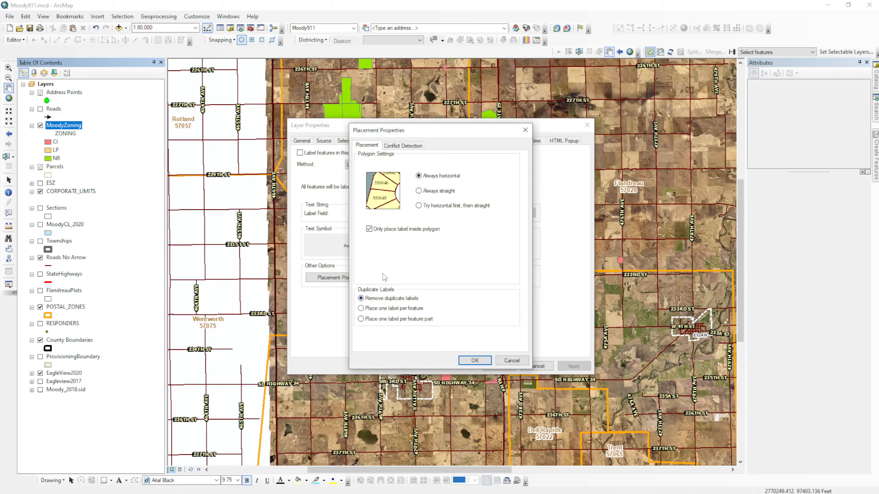
click(361, 308)
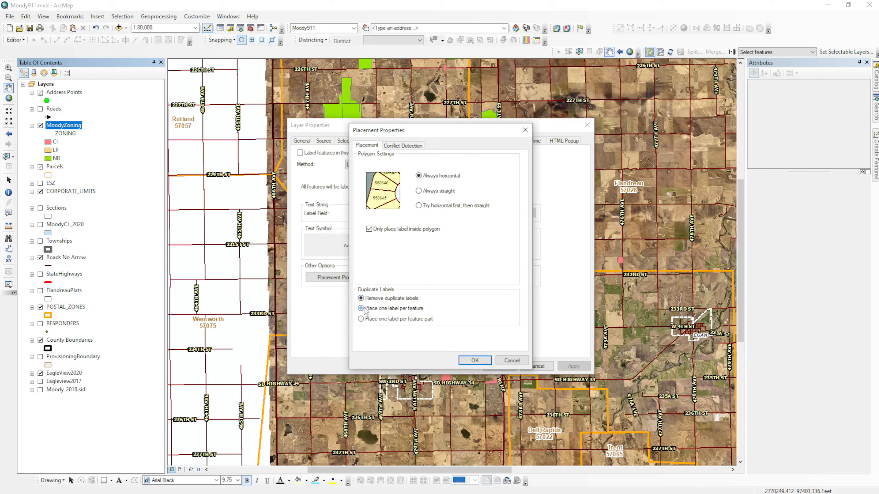
click(474, 361)
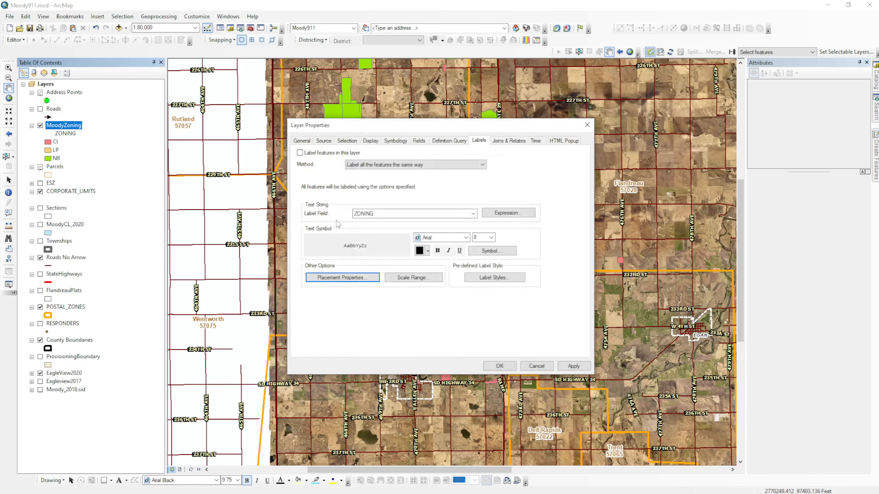
Step: Turn on ZONING labels with a size-12 haloed text symbol and apply
click(300, 152)
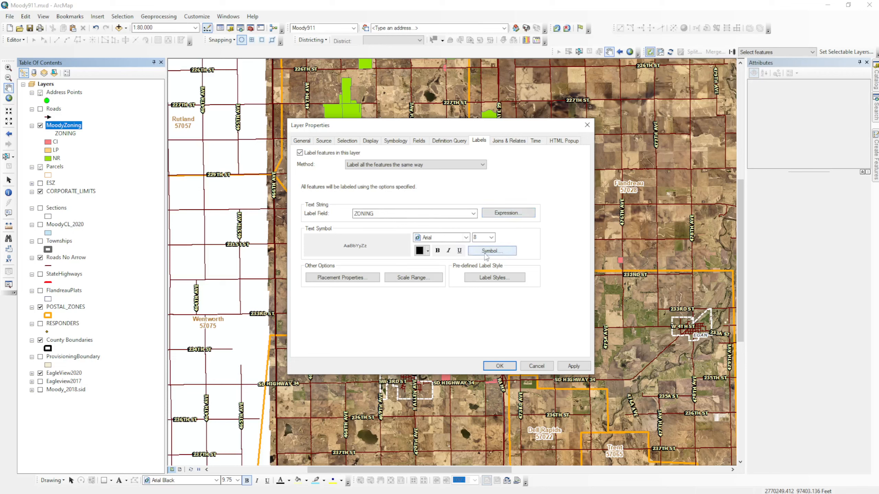
click(490, 251)
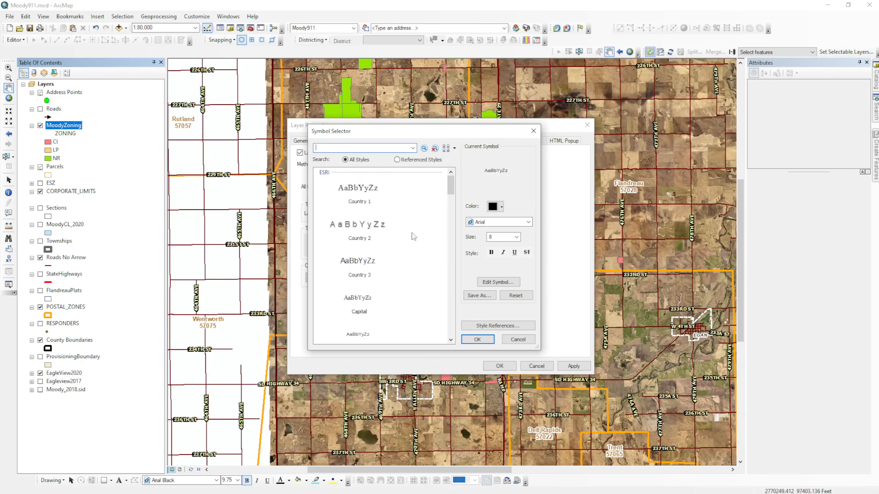
click(498, 282)
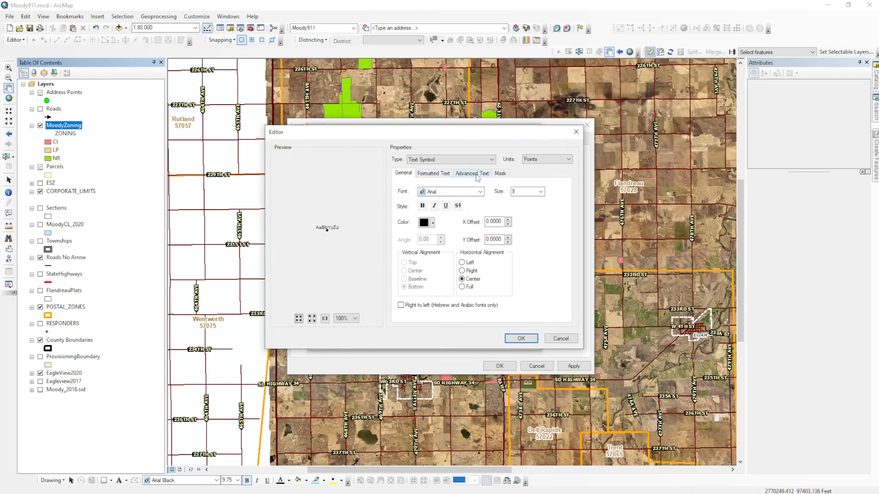
click(500, 172)
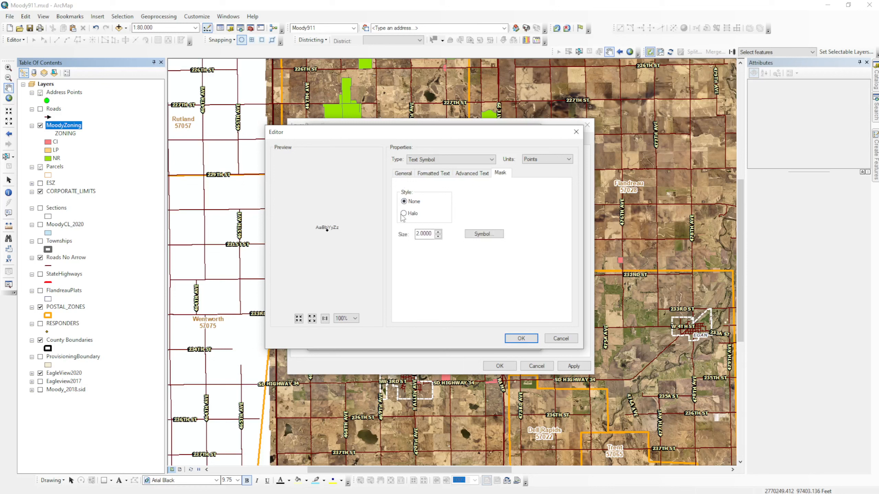
click(403, 214)
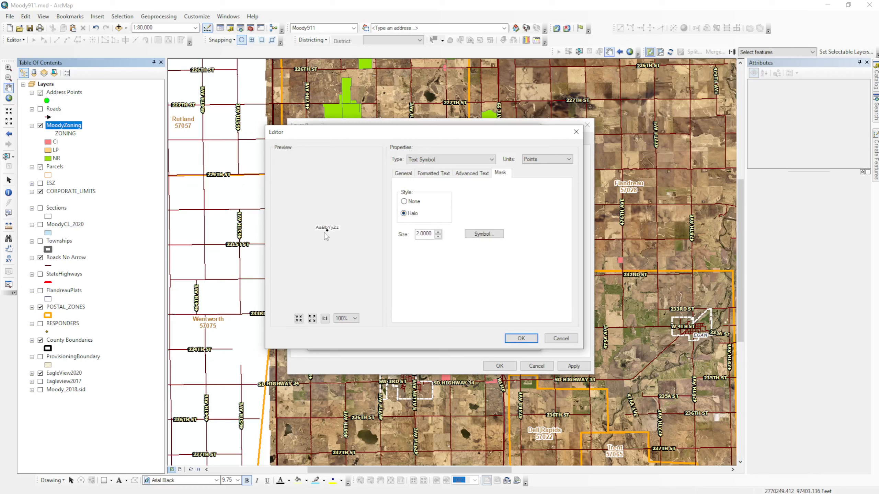
mouse_move(350, 277)
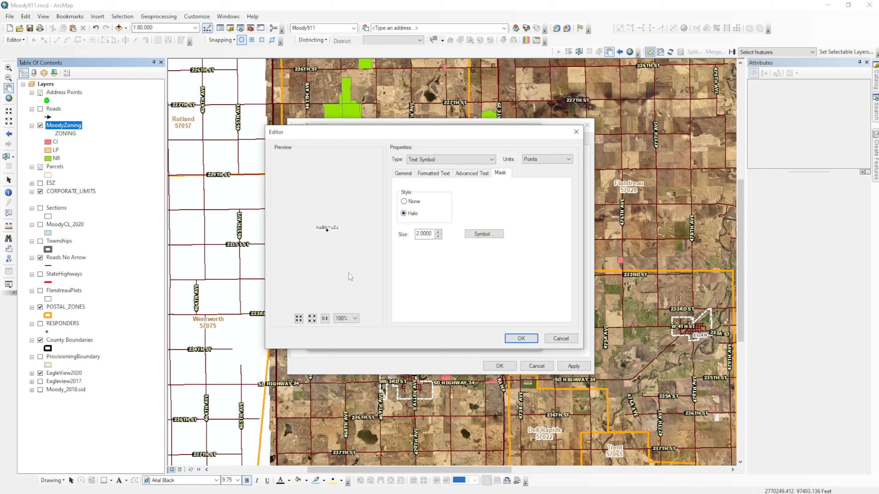
mouse_move(368, 291)
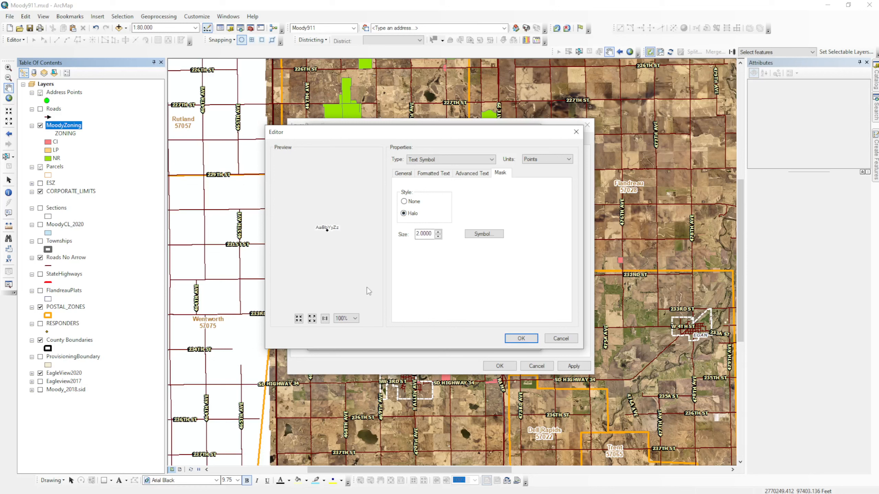
click(403, 172)
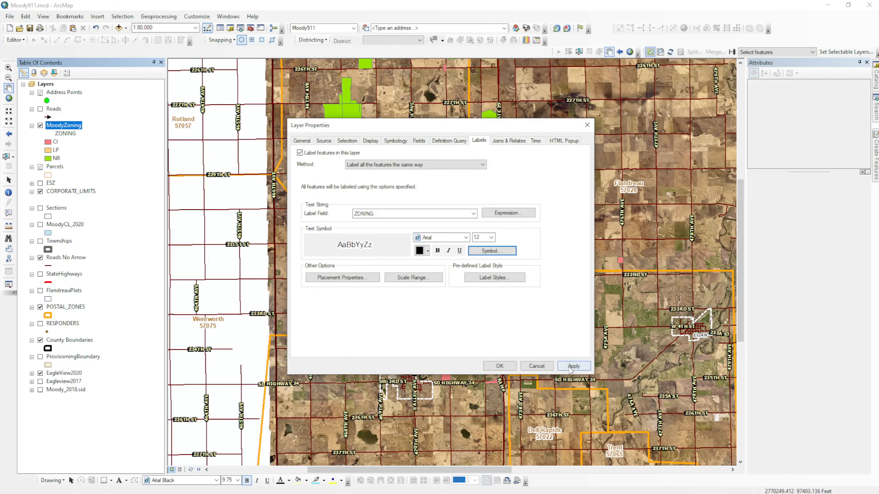
click(573, 366)
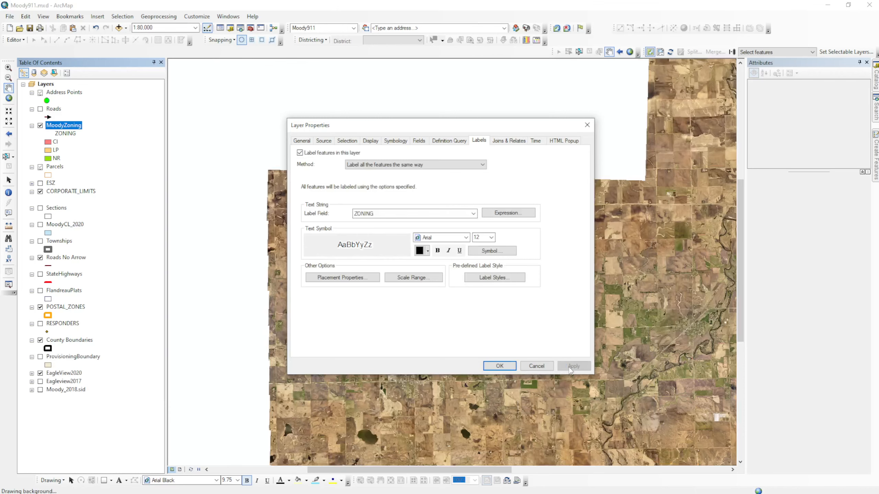
Step: Close Layer Properties and zoom in to view the NR and CI labels
click(498, 366)
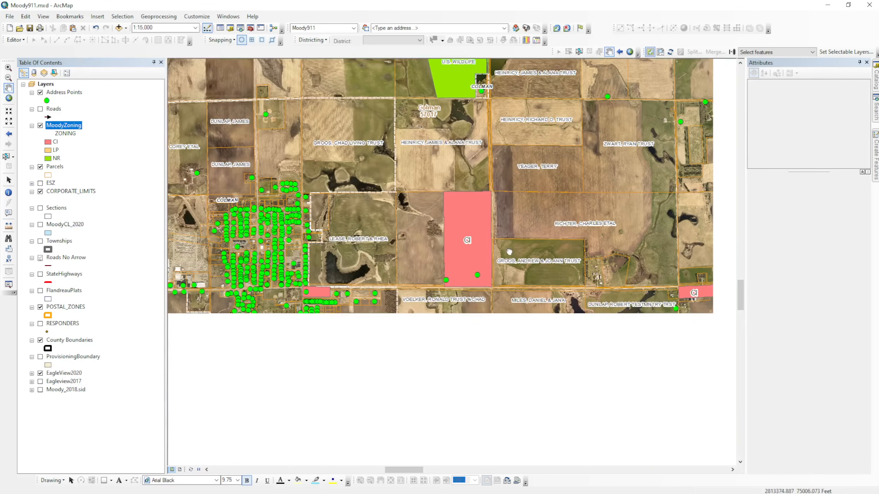
scroll(down, 3)
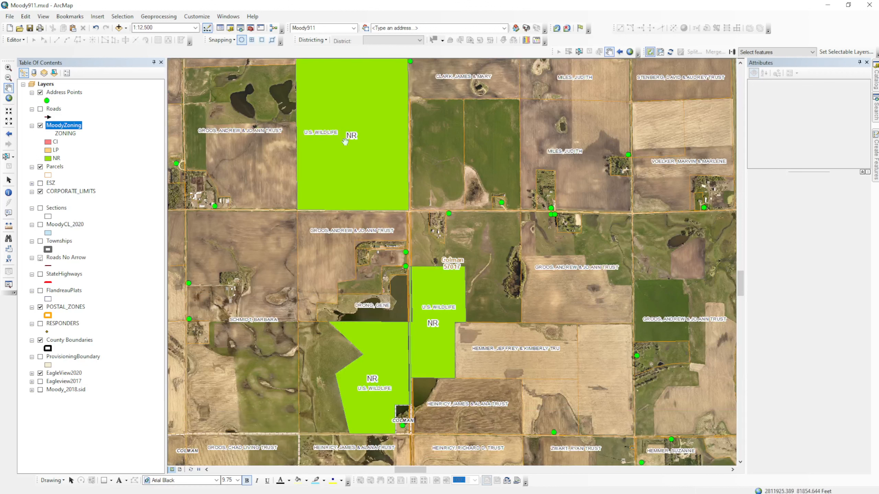
mouse_move(362, 137)
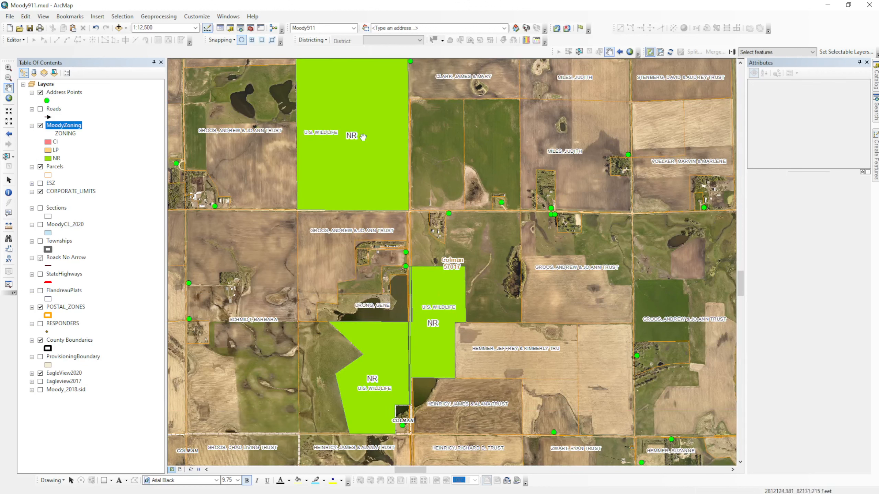
mouse_move(405, 313)
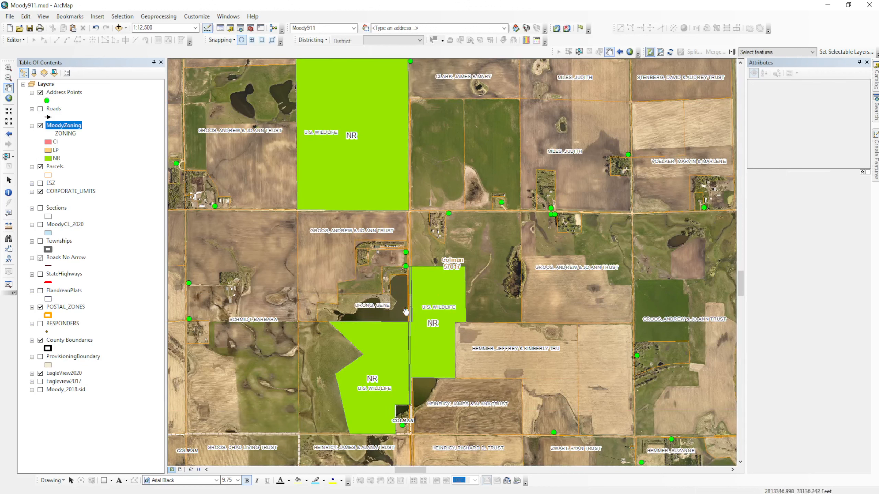
Step: Switch label placement to 'Remove duplicate labels' and close the layer properties
right_click(63, 125)
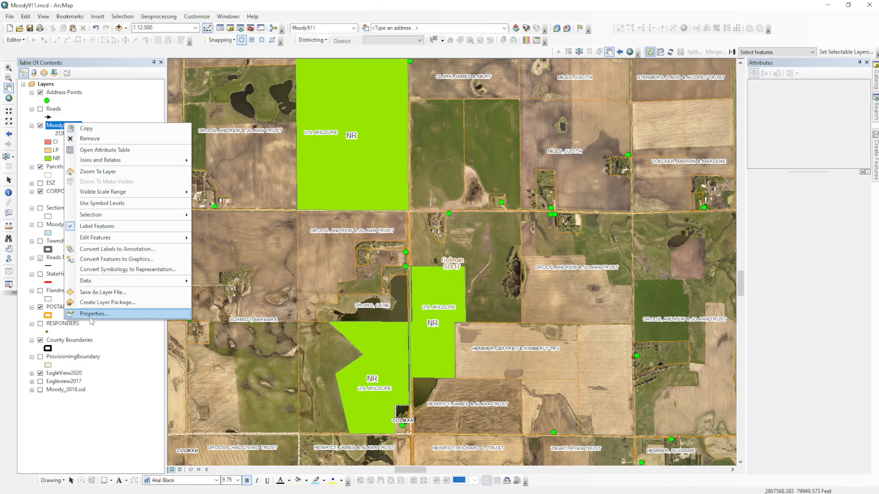
click(93, 314)
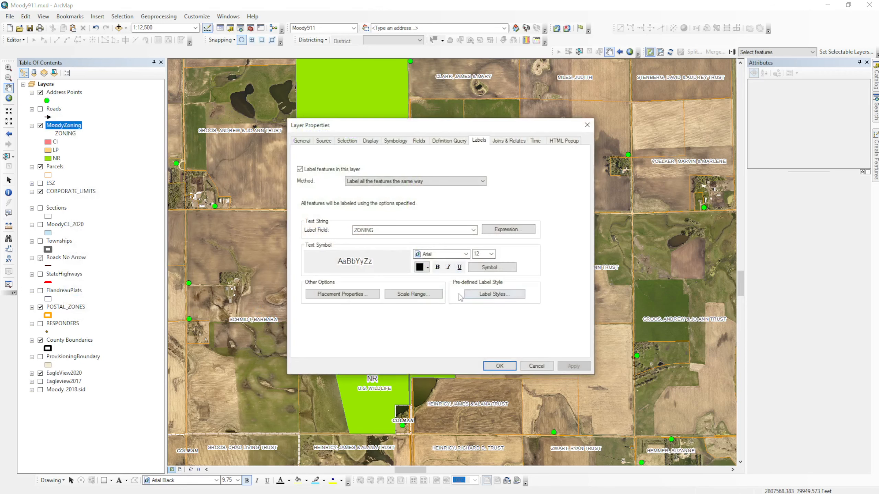
click(341, 294)
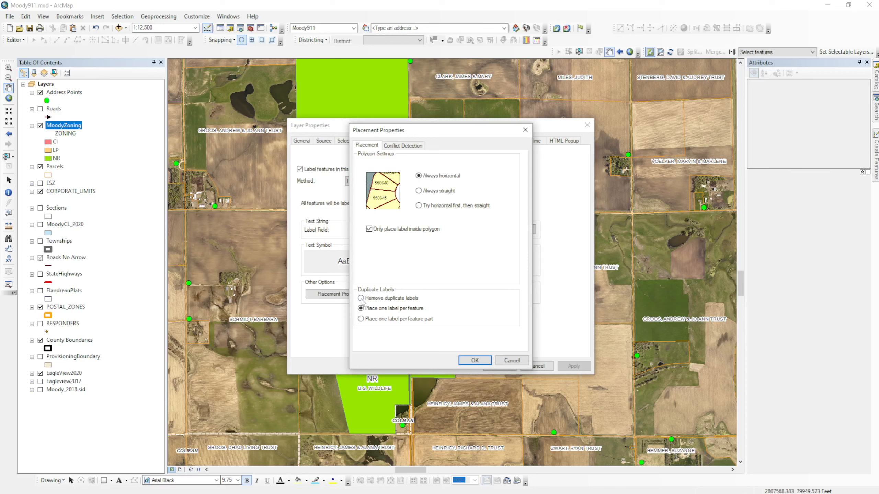
click(474, 360)
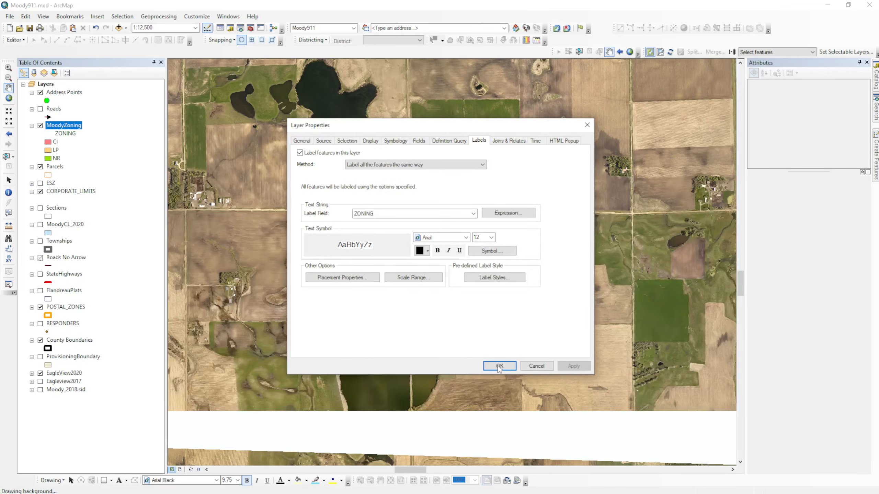
click(498, 366)
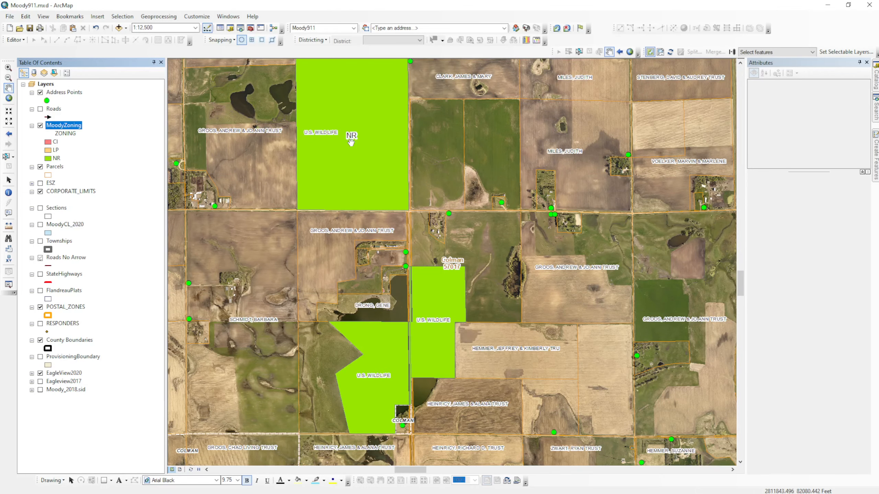
mouse_move(362, 124)
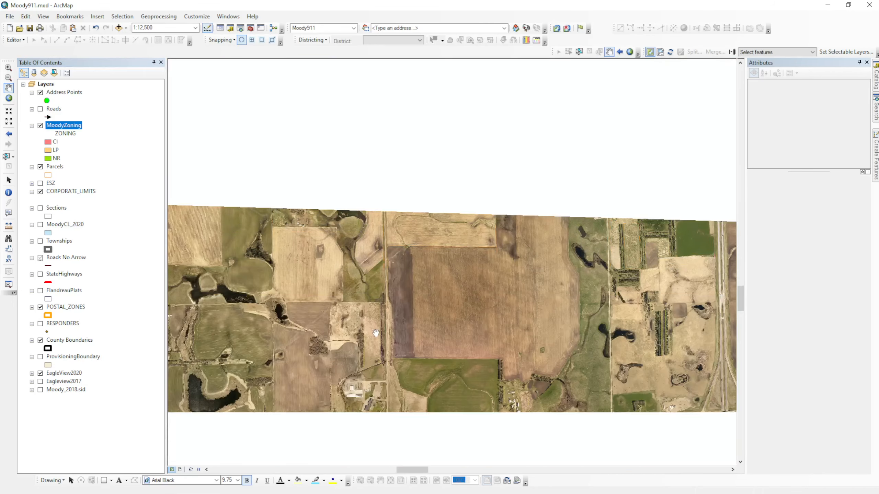
Step: Pan the map south to bring the NR parcel and red CI parcel into view
drag(375, 333, 339, 205)
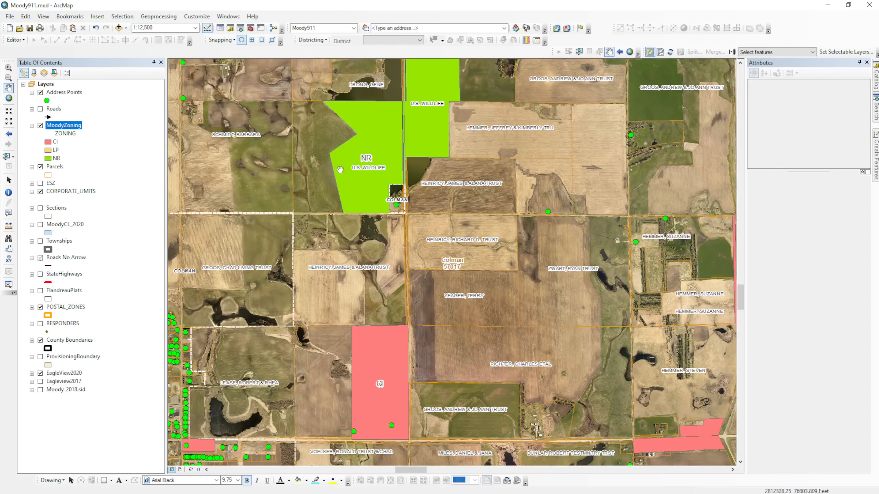
Step: Enter 35 percent transparency in the MoodyZoning layer's Display properties
right_click(64, 125)
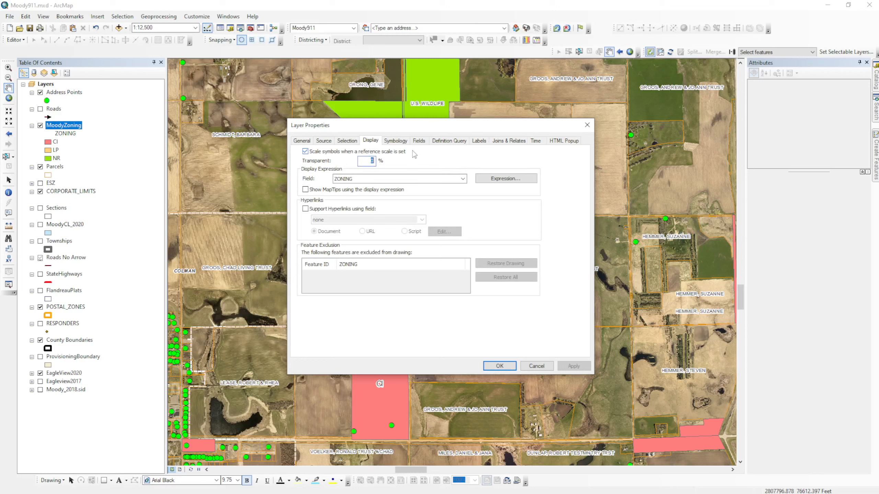
text(35)
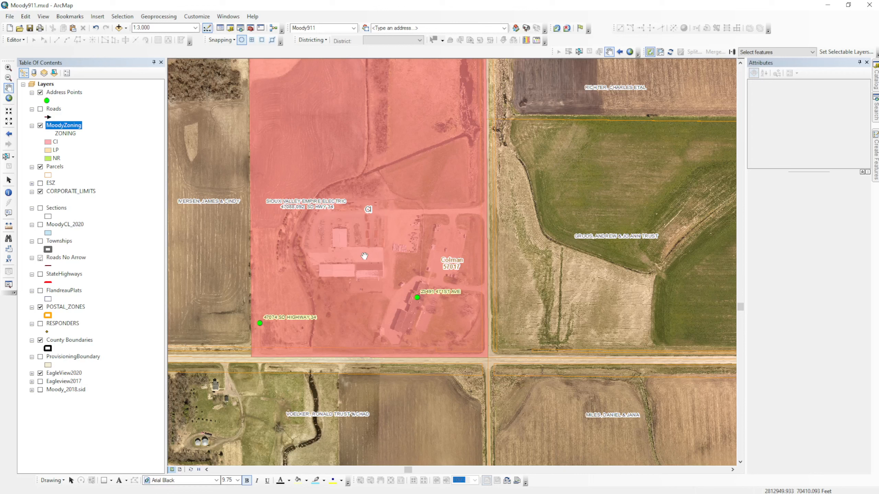
mouse_move(294, 283)
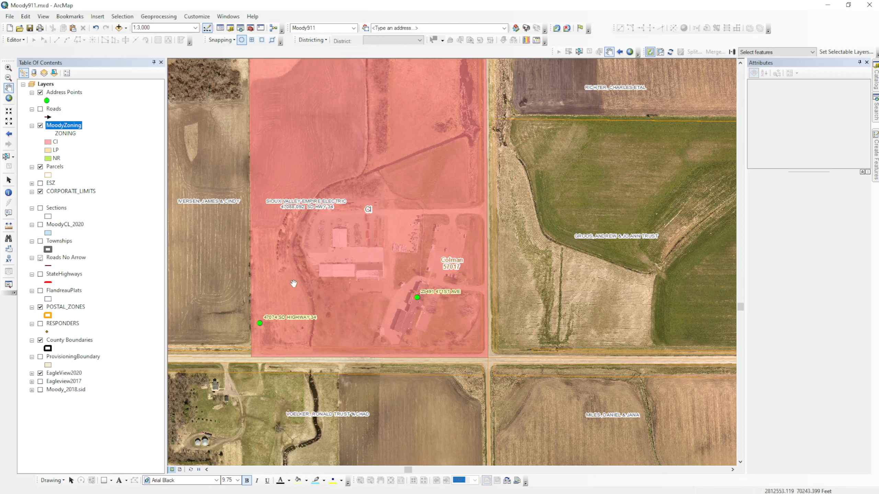